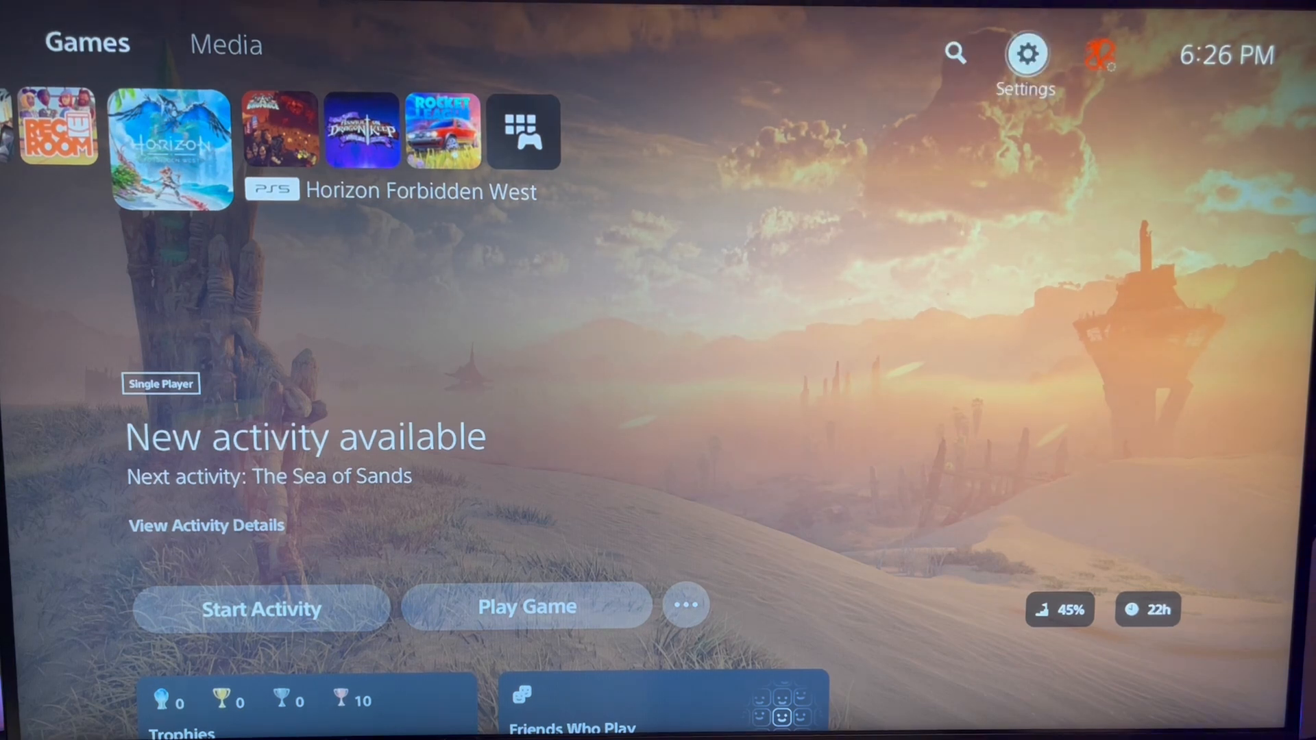
# Step: Go to Settings > Network to show connection status with Wi-Fi, internet and PSN sign-in
pyautogui.click(1025, 53)
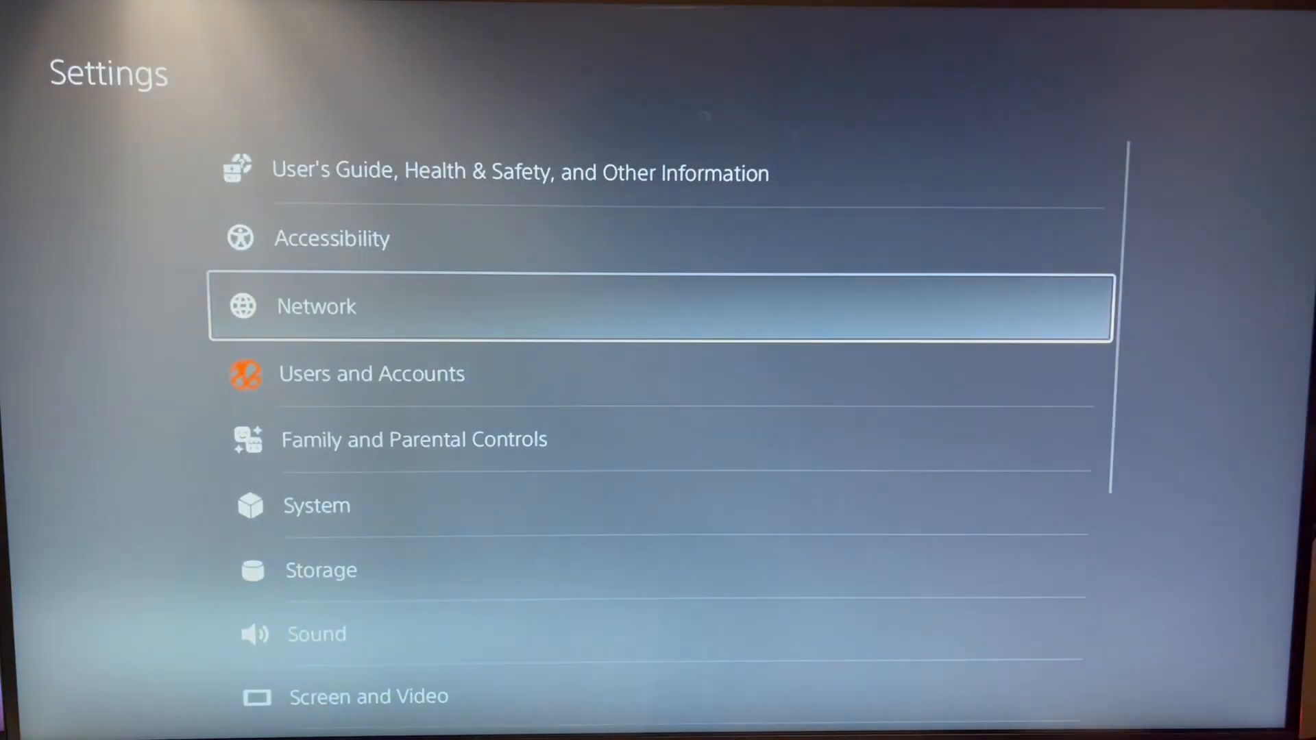
pyautogui.click(317, 306)
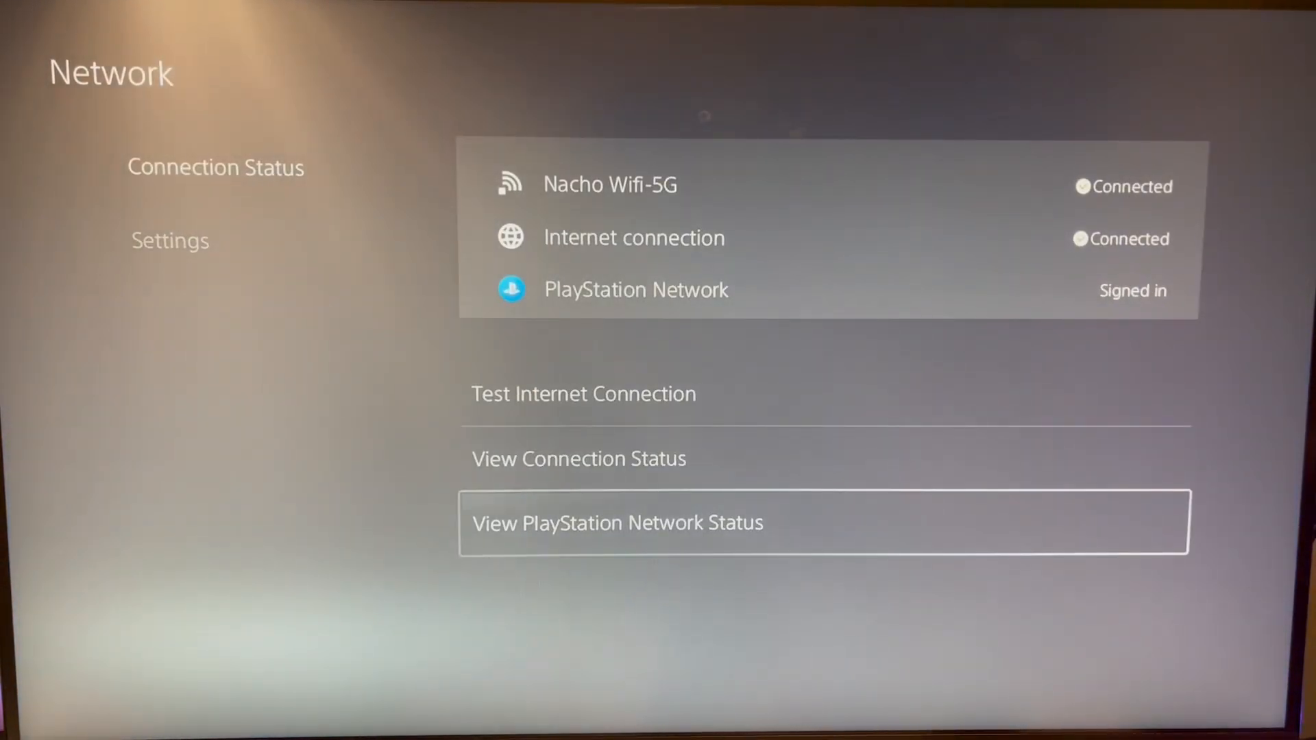
# Step: View the PSN Service Status page, then follow its YouTube icon to PlayStation's channel
pyautogui.click(616, 522)
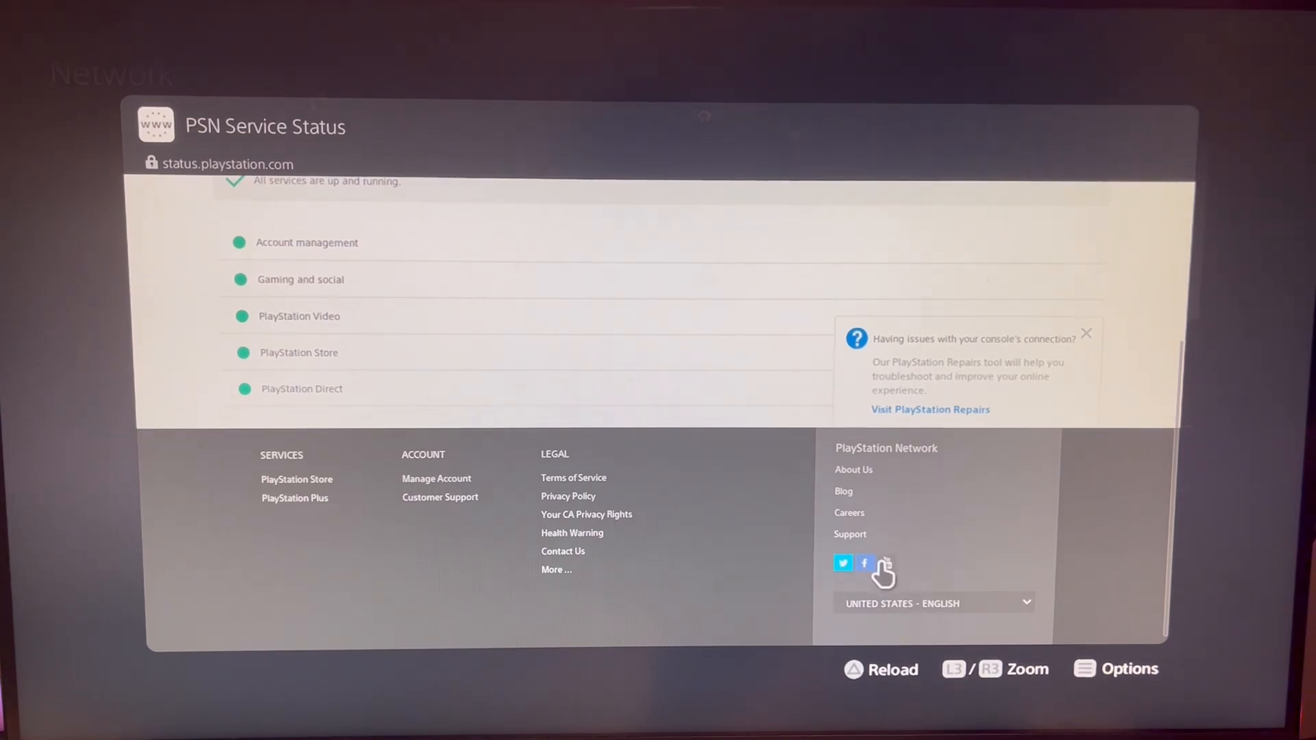
pyautogui.click(883, 563)
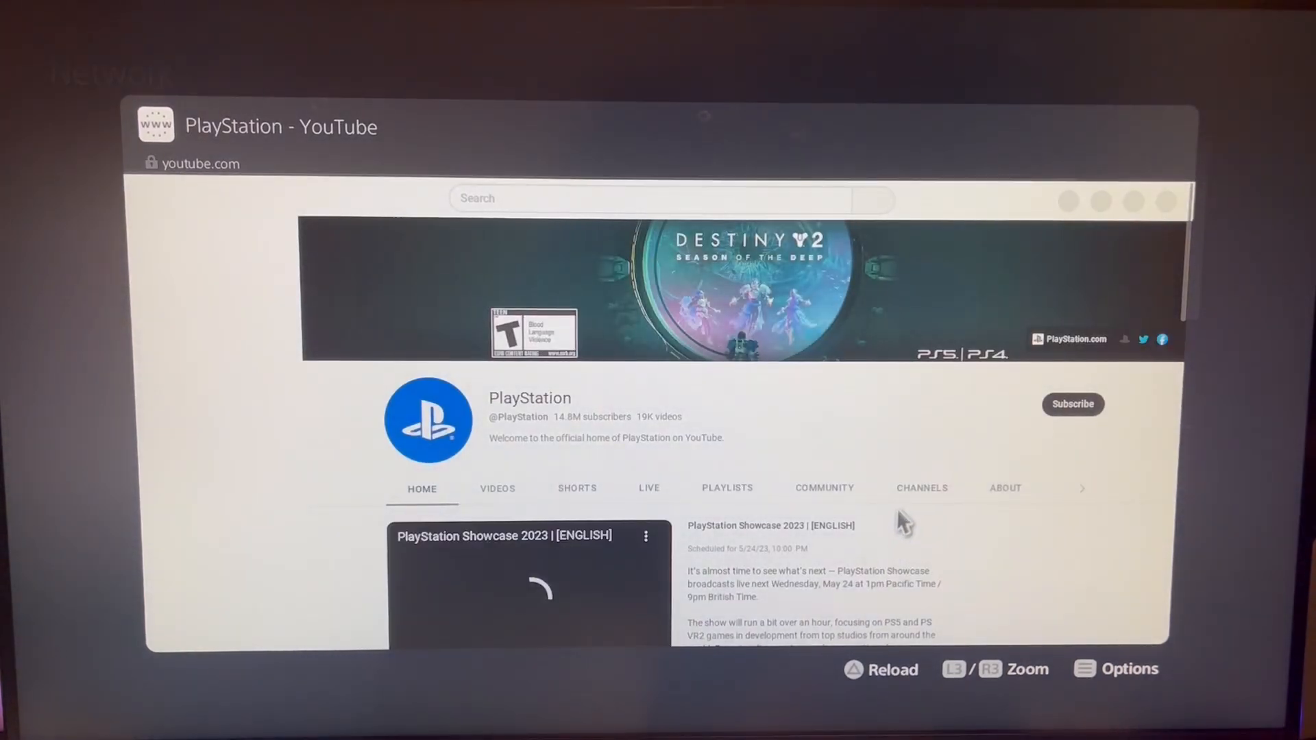
# Step: Use YouTube's Sign in to reach Google sign-in, then follow its Privacy link
pyautogui.click(150, 195)
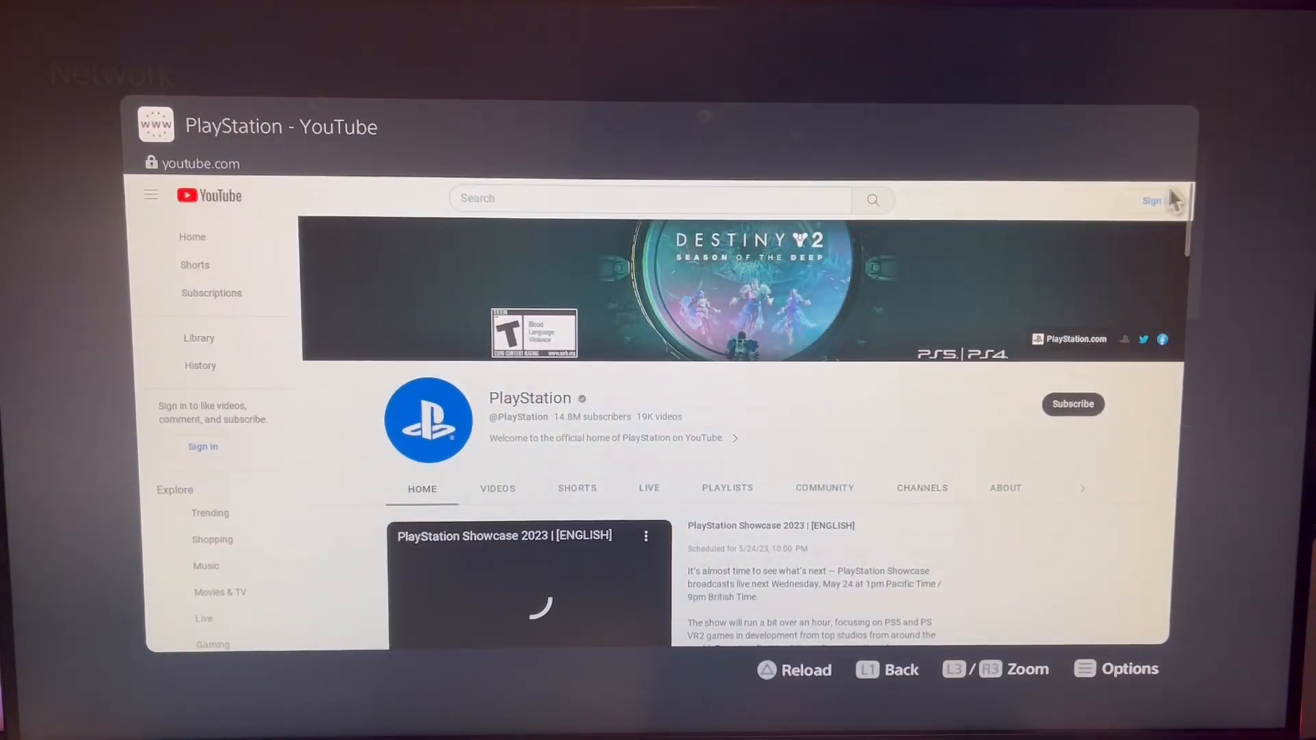
pyautogui.click(1156, 201)
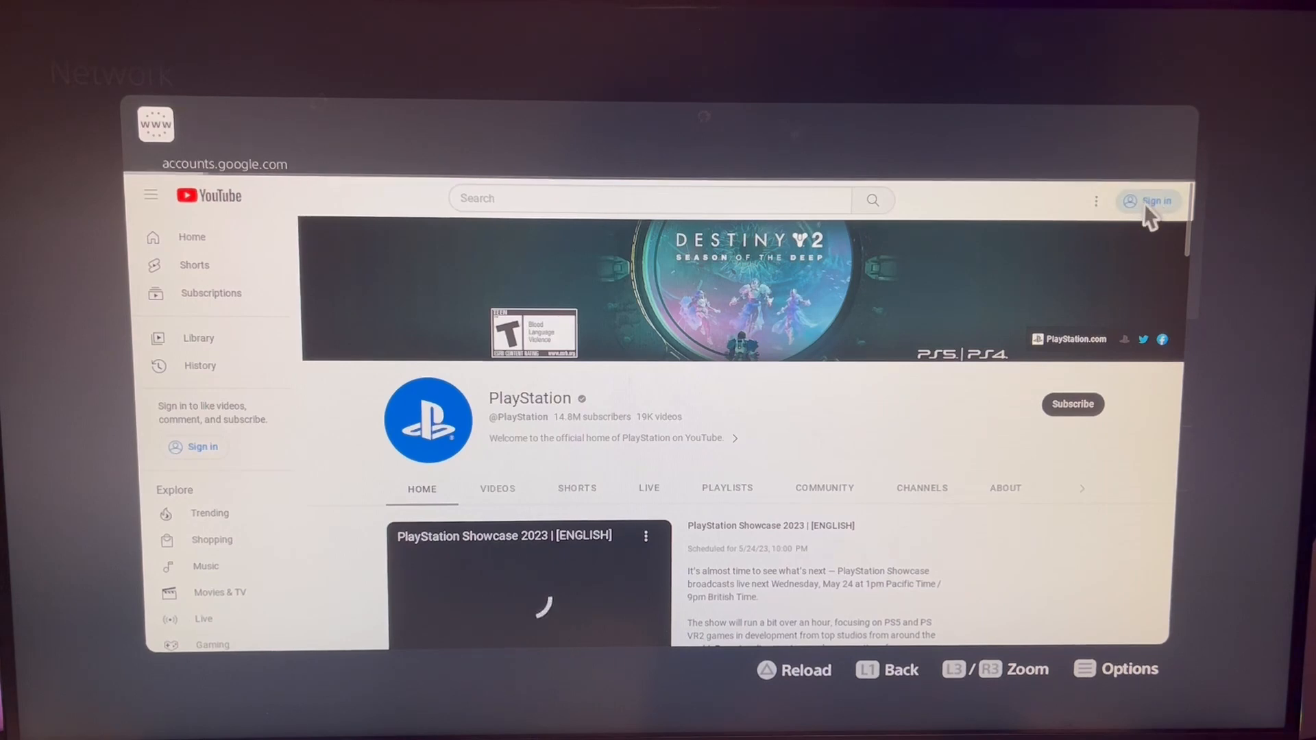
pyautogui.click(1156, 201)
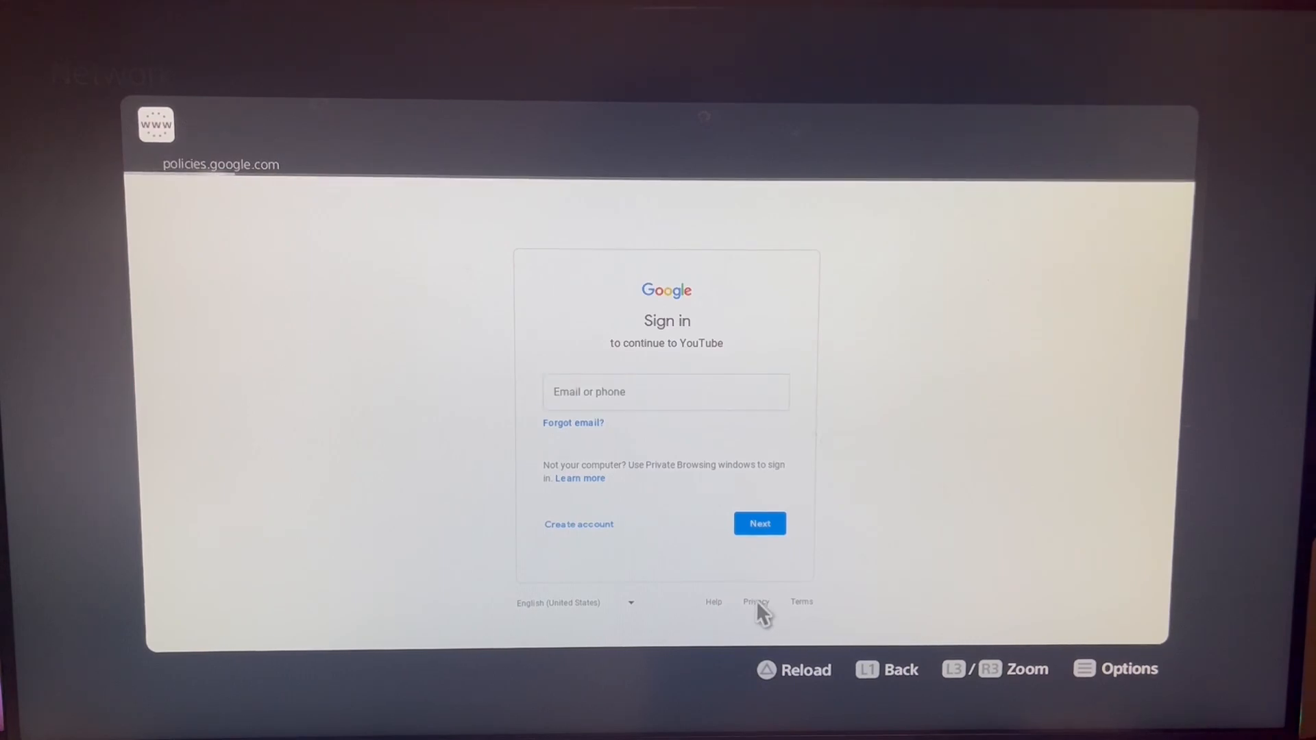
pyautogui.click(755, 602)
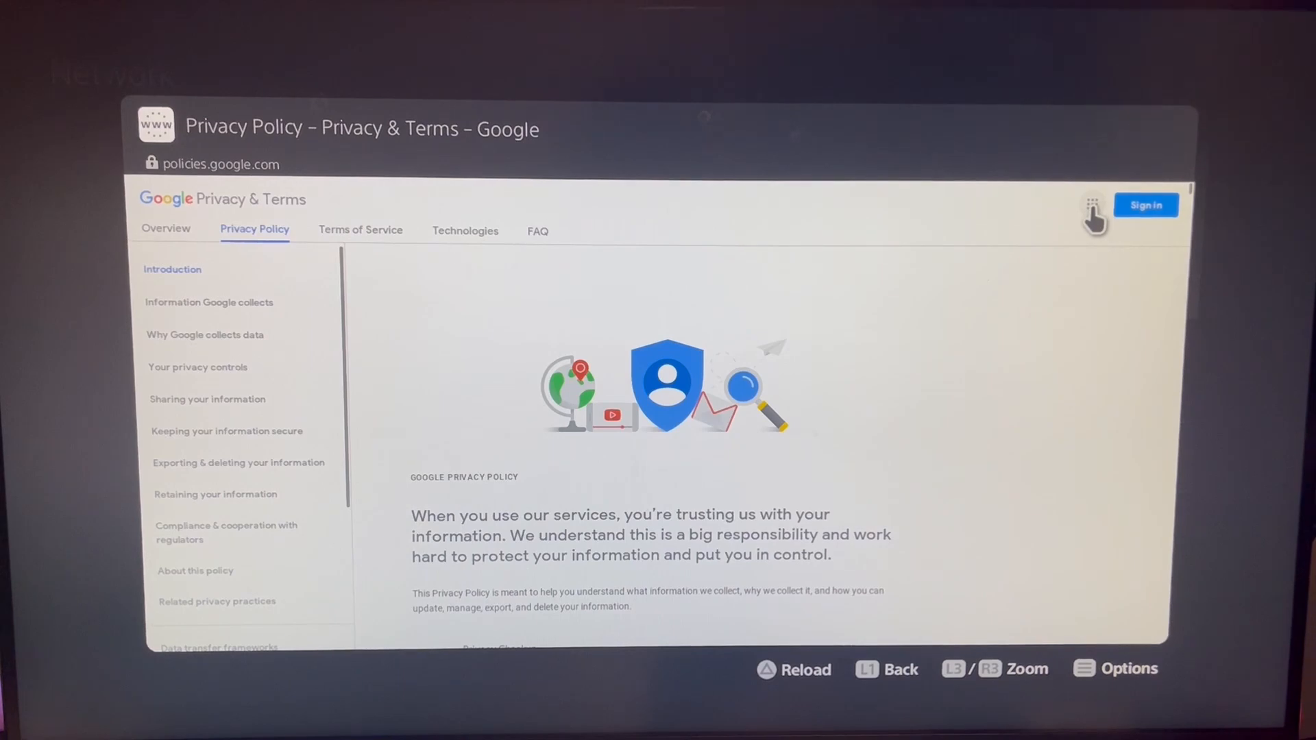
# Step: Choose Search from the Google apps grid on the Privacy & Terms page
pyautogui.click(1092, 205)
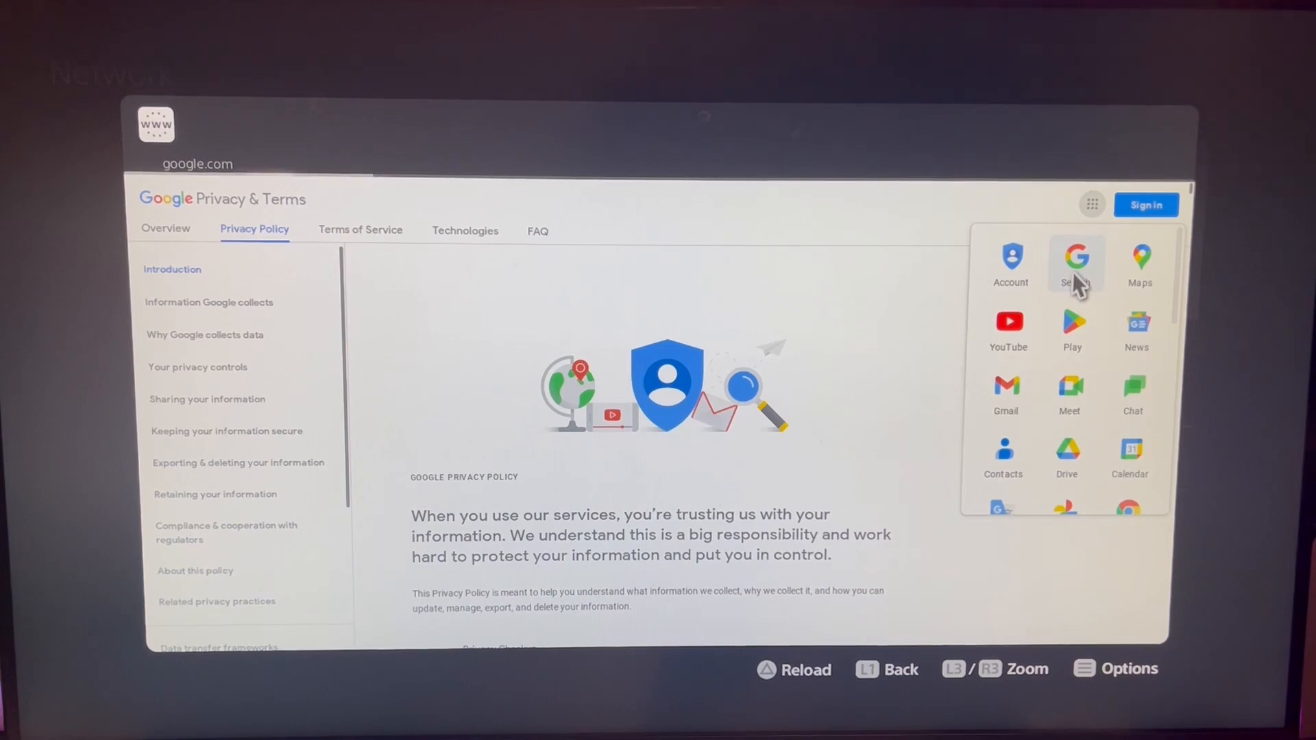
pyautogui.click(1077, 257)
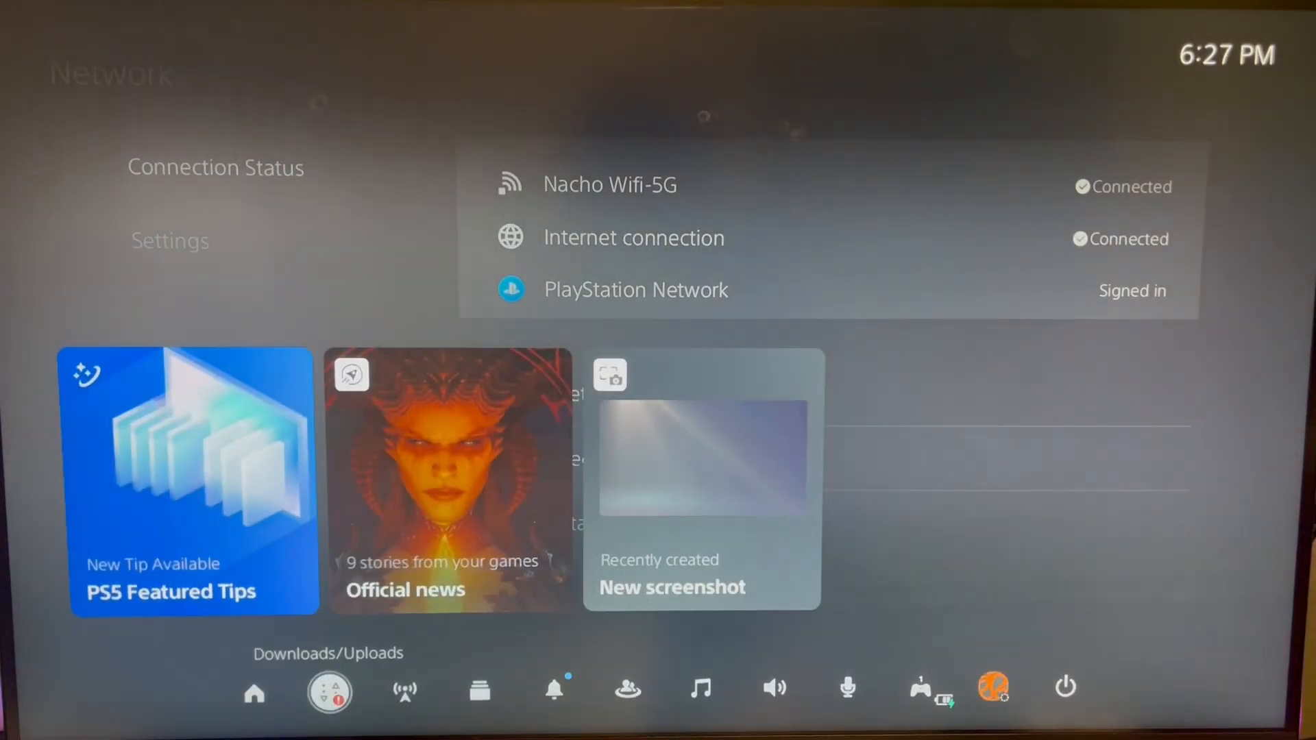
# Step: Launch the Google.com link from the recent message conversation and select the search box
pyautogui.click(628, 688)
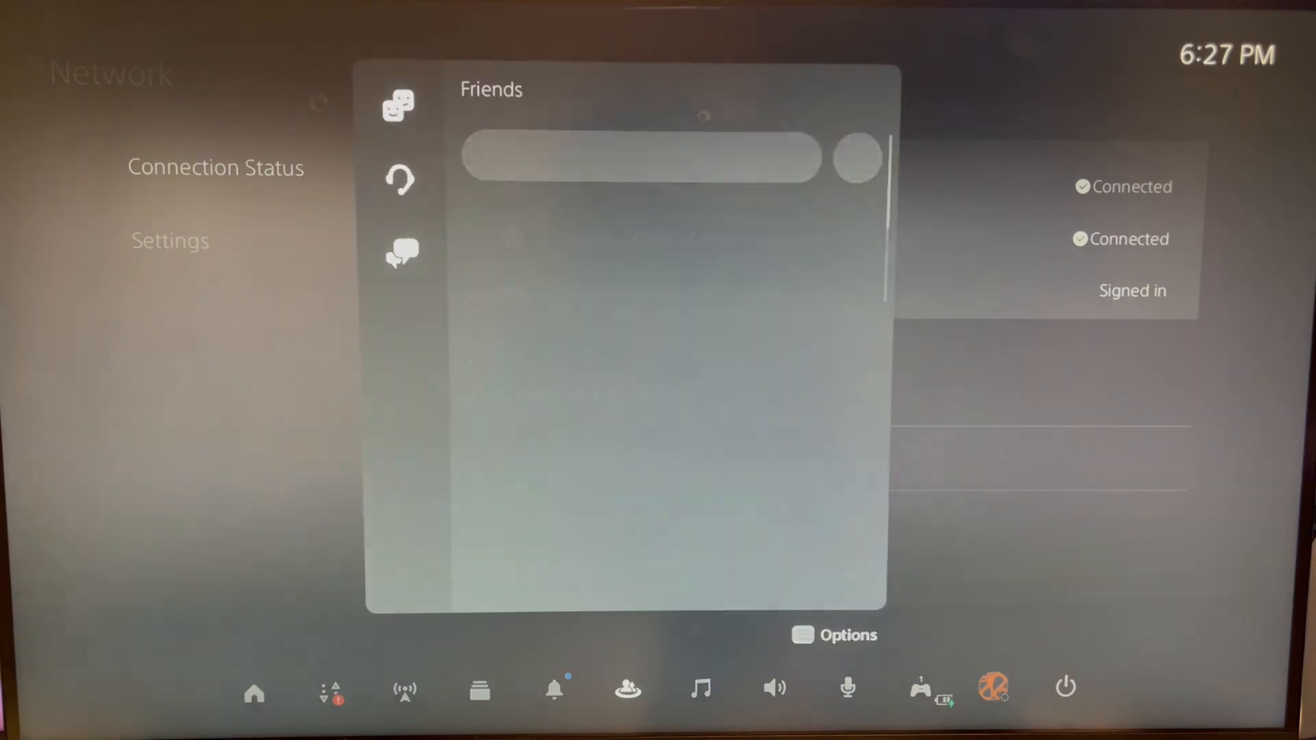
pyautogui.click(401, 253)
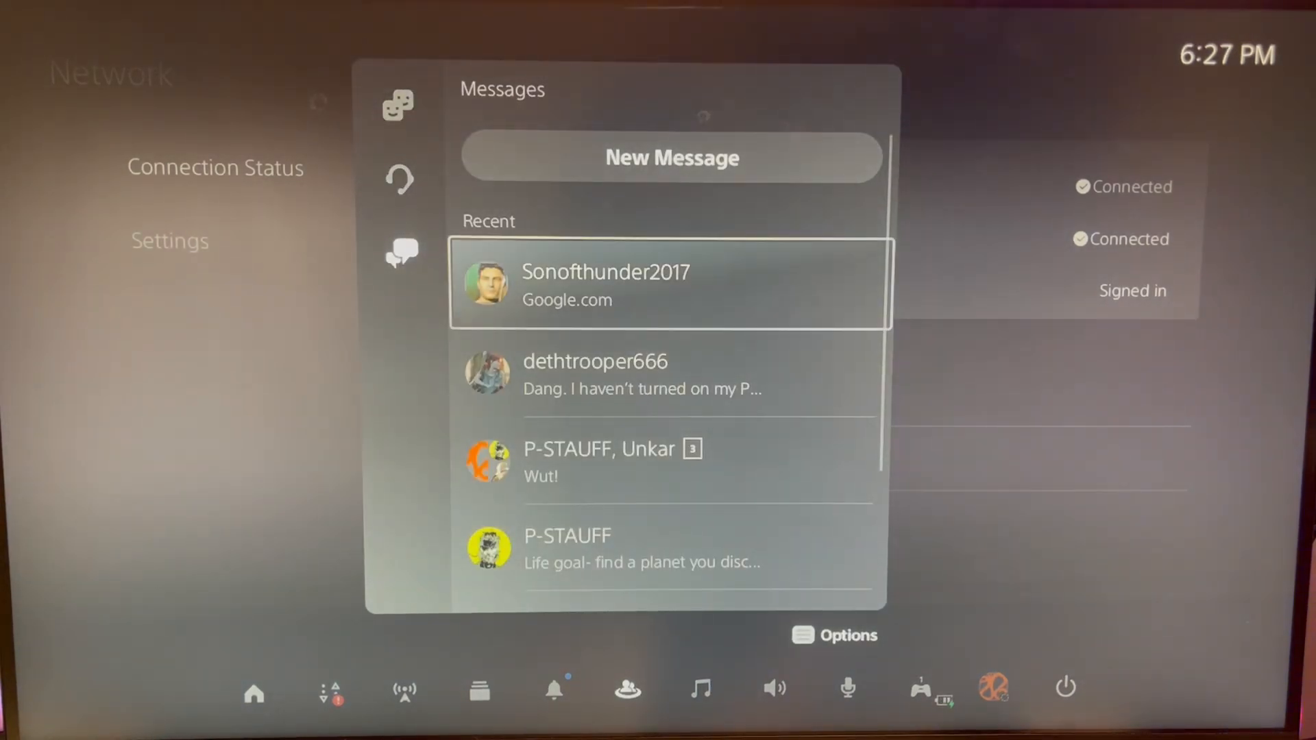
pyautogui.click(669, 284)
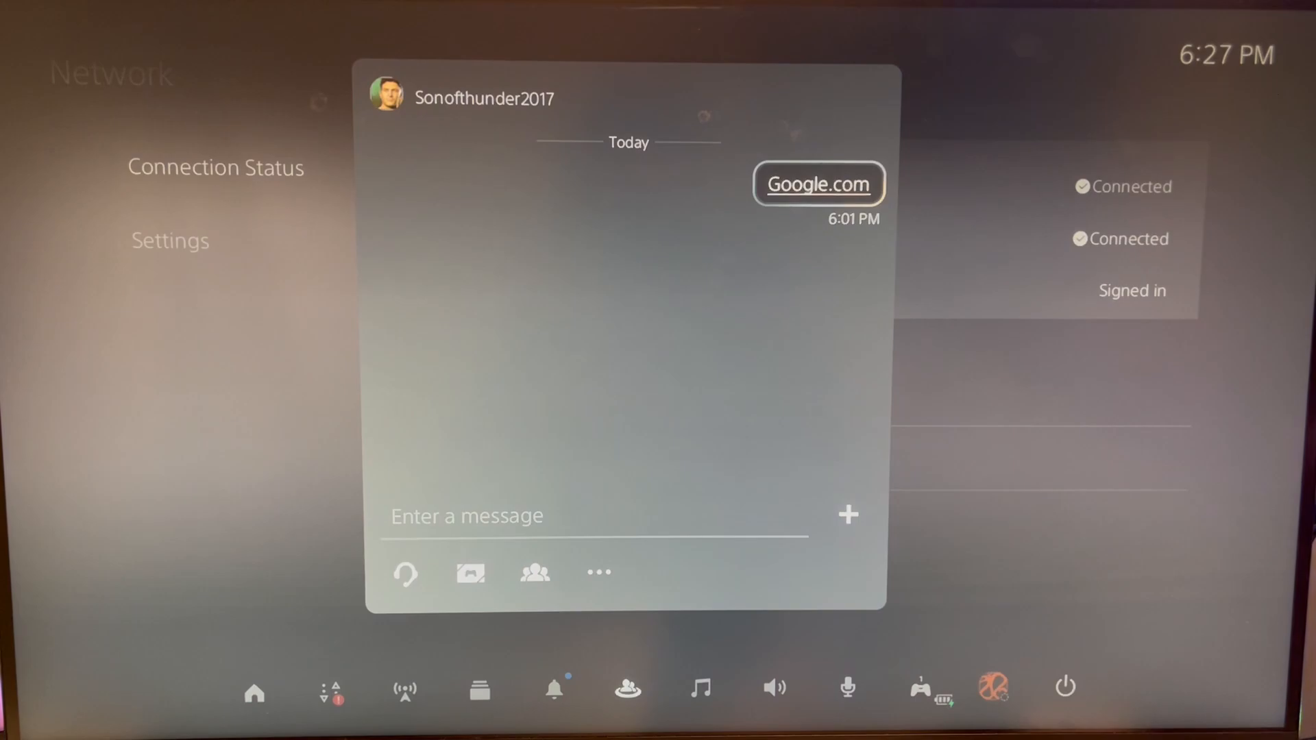
pyautogui.click(818, 183)
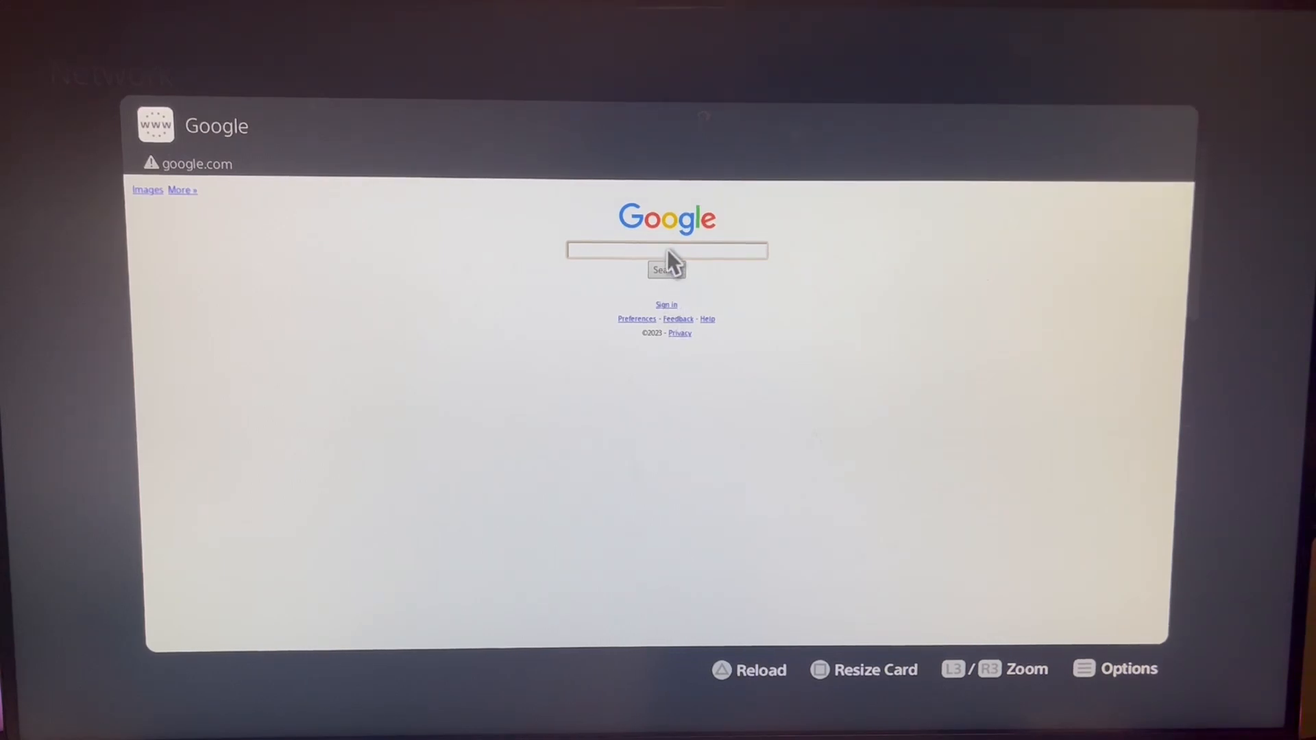
pyautogui.click(666, 250)
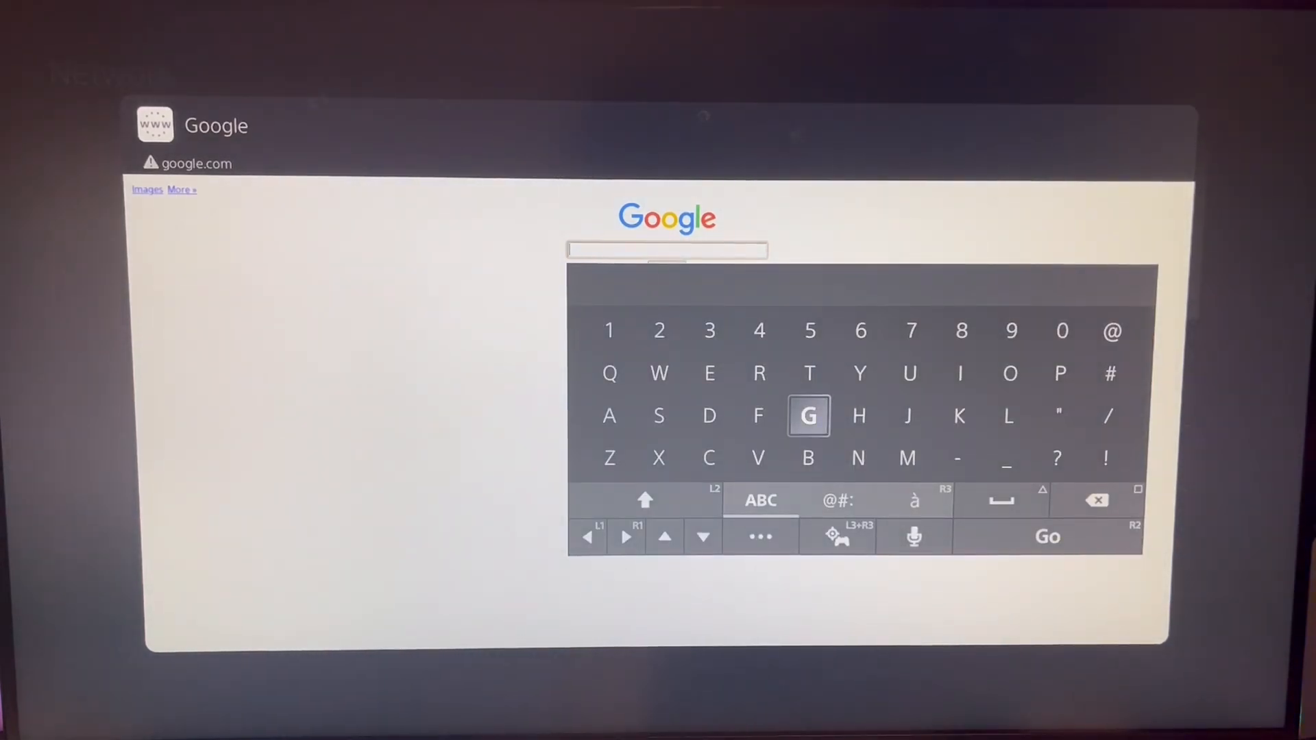